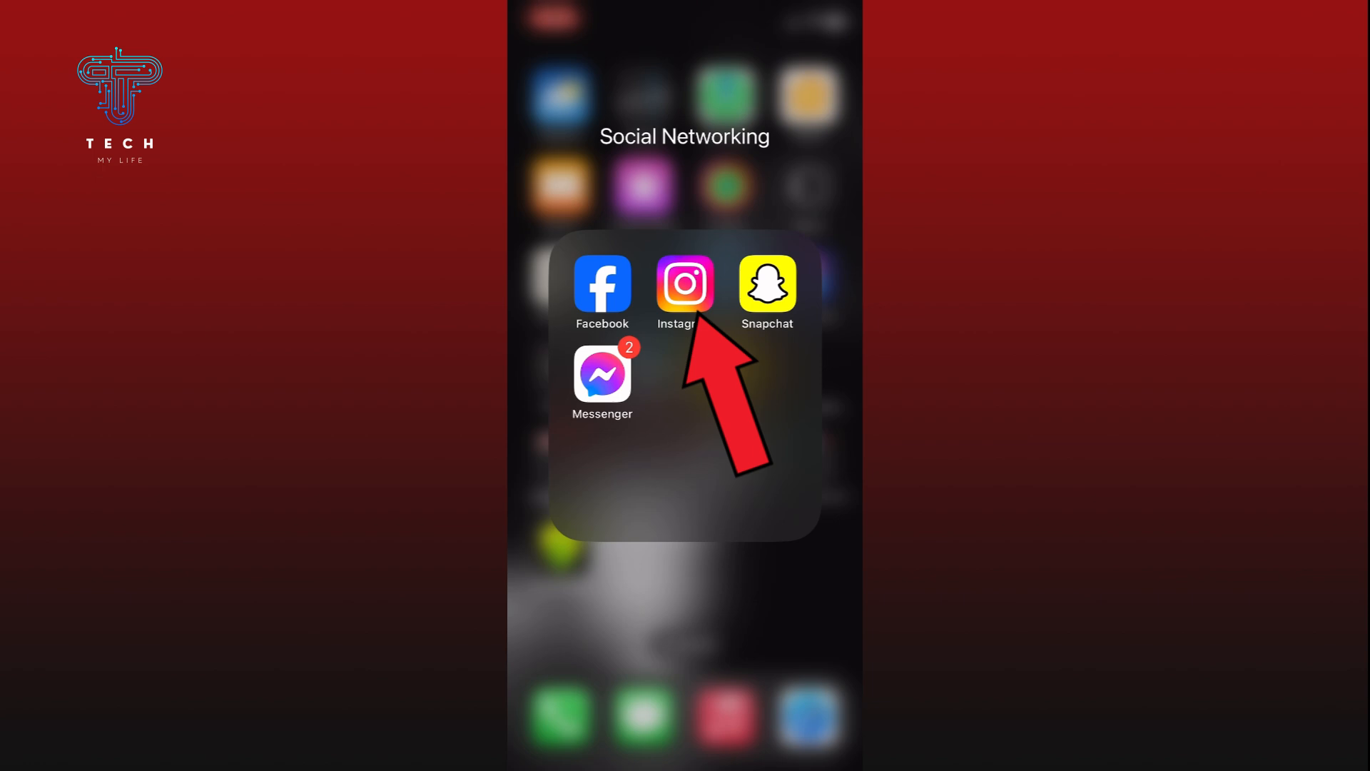
Launch Instagram from the Social Networking folder on the Home Screen.
left_click(685, 283)
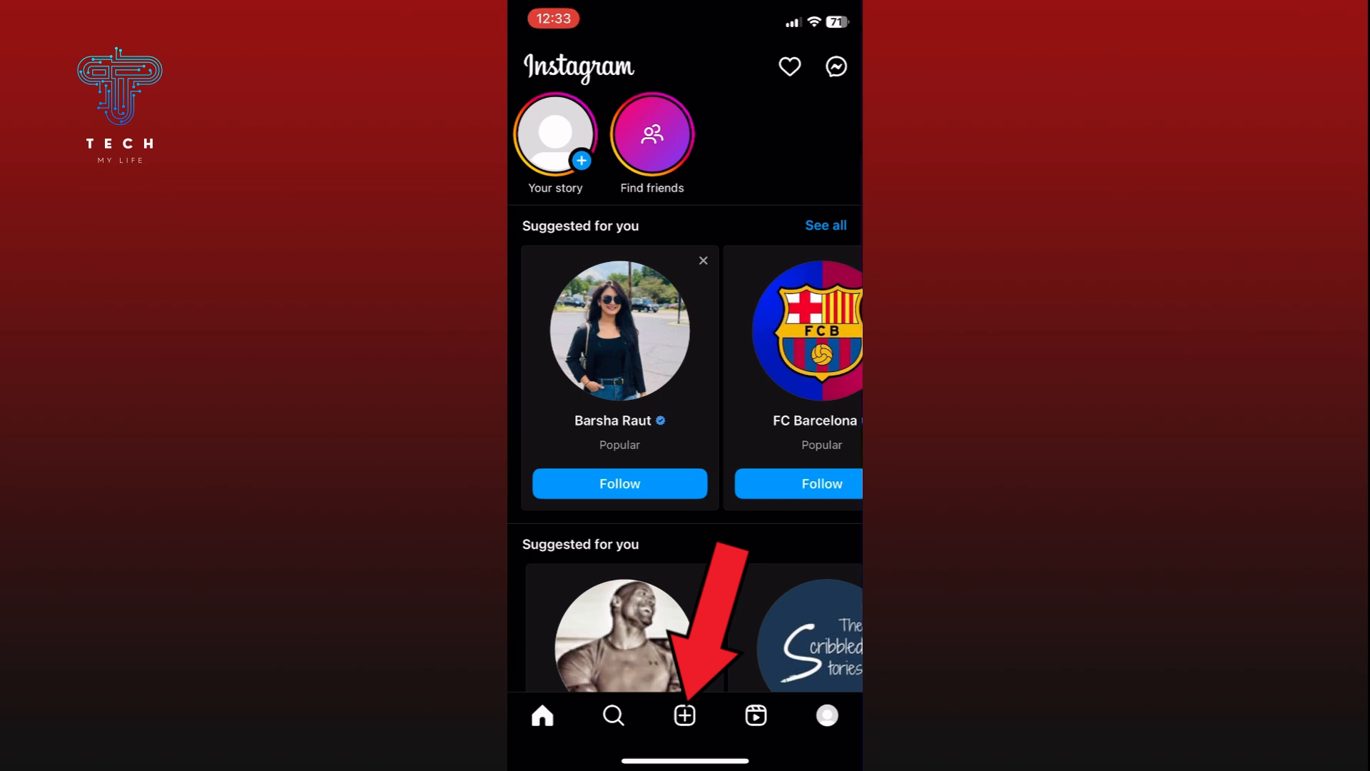
Start a new post using the + create button in the bottom bar.
left_click(684, 715)
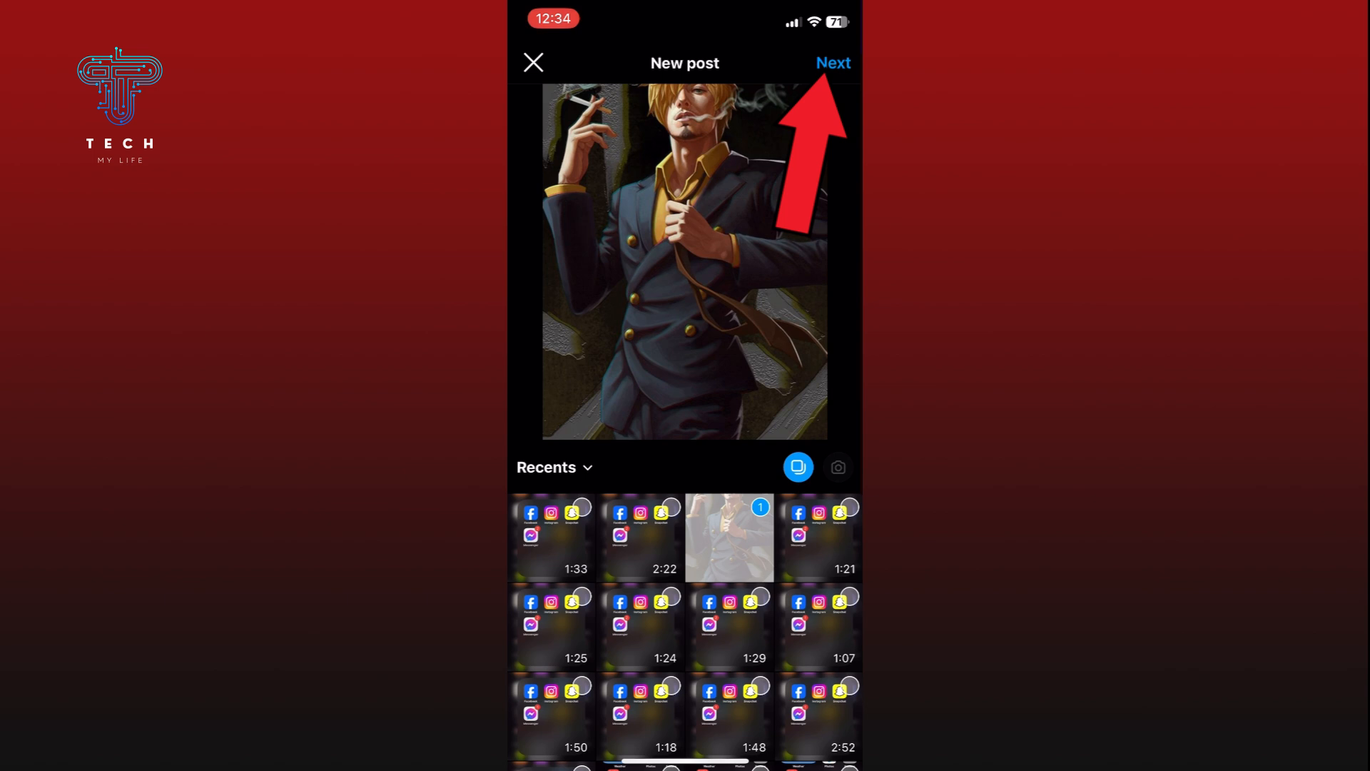
Advance the selected anime photo from selection to the editing stage.
left_click(831, 62)
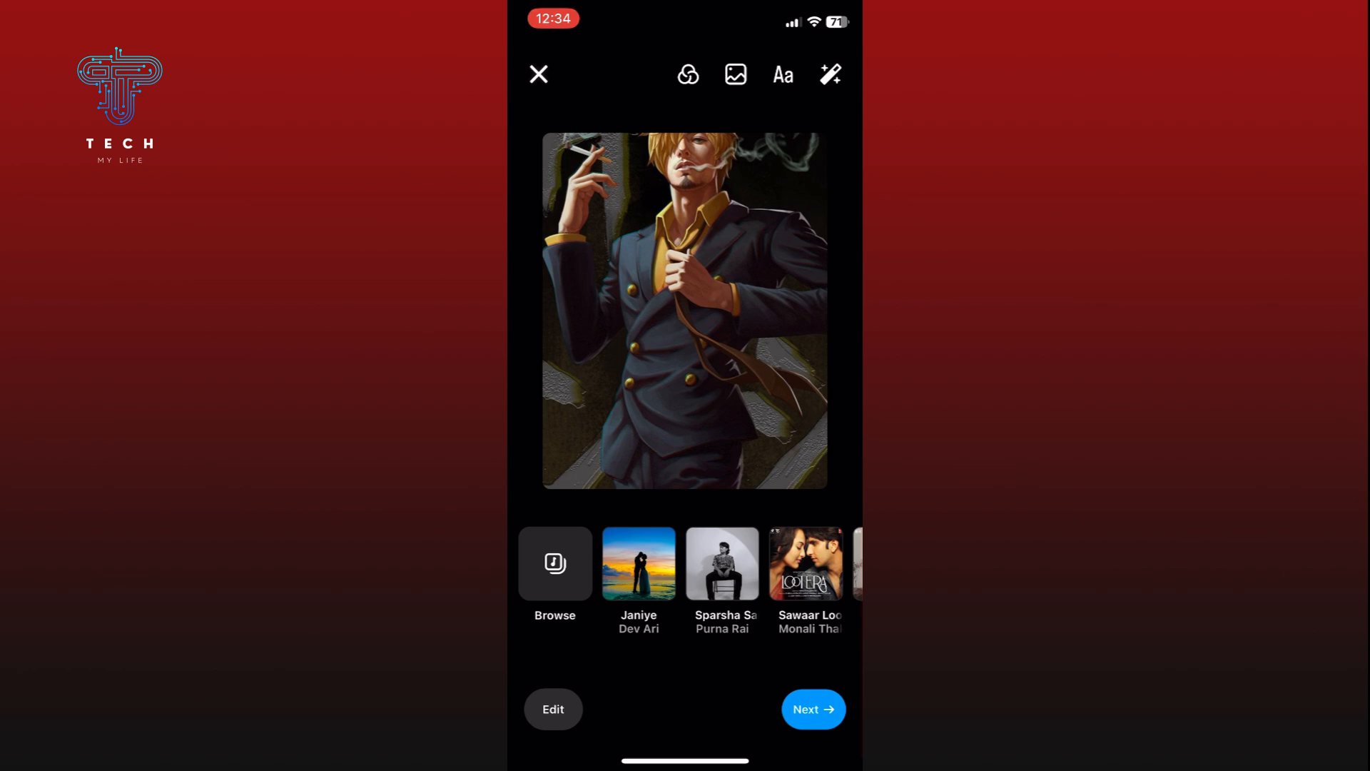
mouse_move(688, 74)
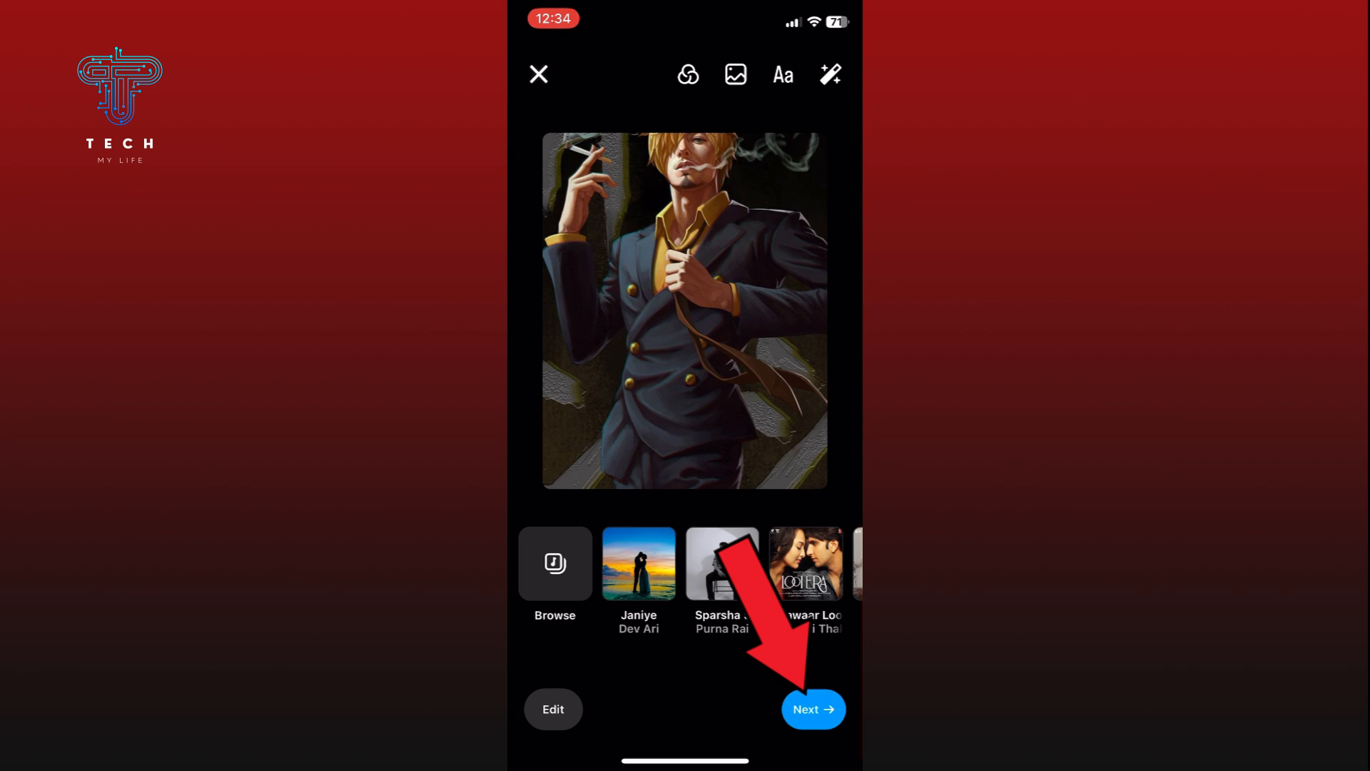
Advance the edited anime photo to the New post caption and sharing screen.
left_click(812, 708)
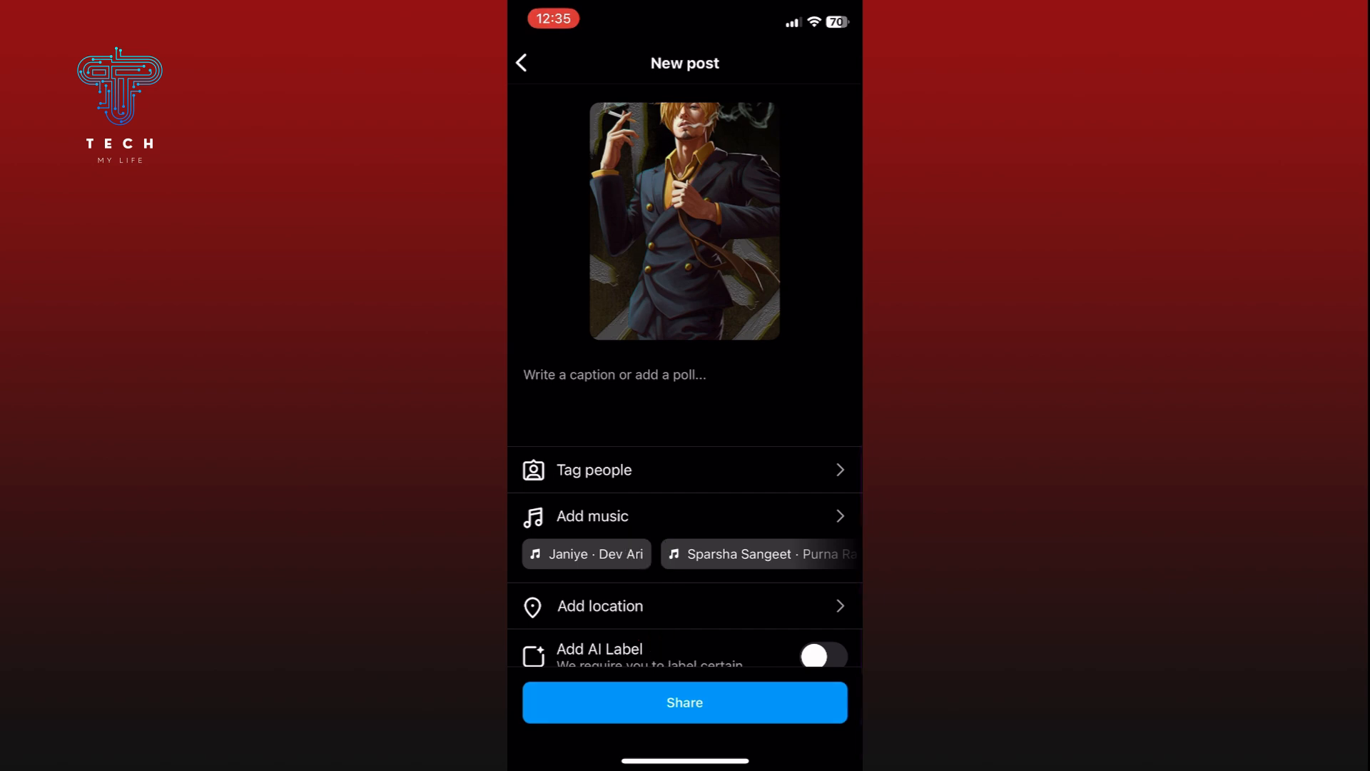
left_click(684, 701)
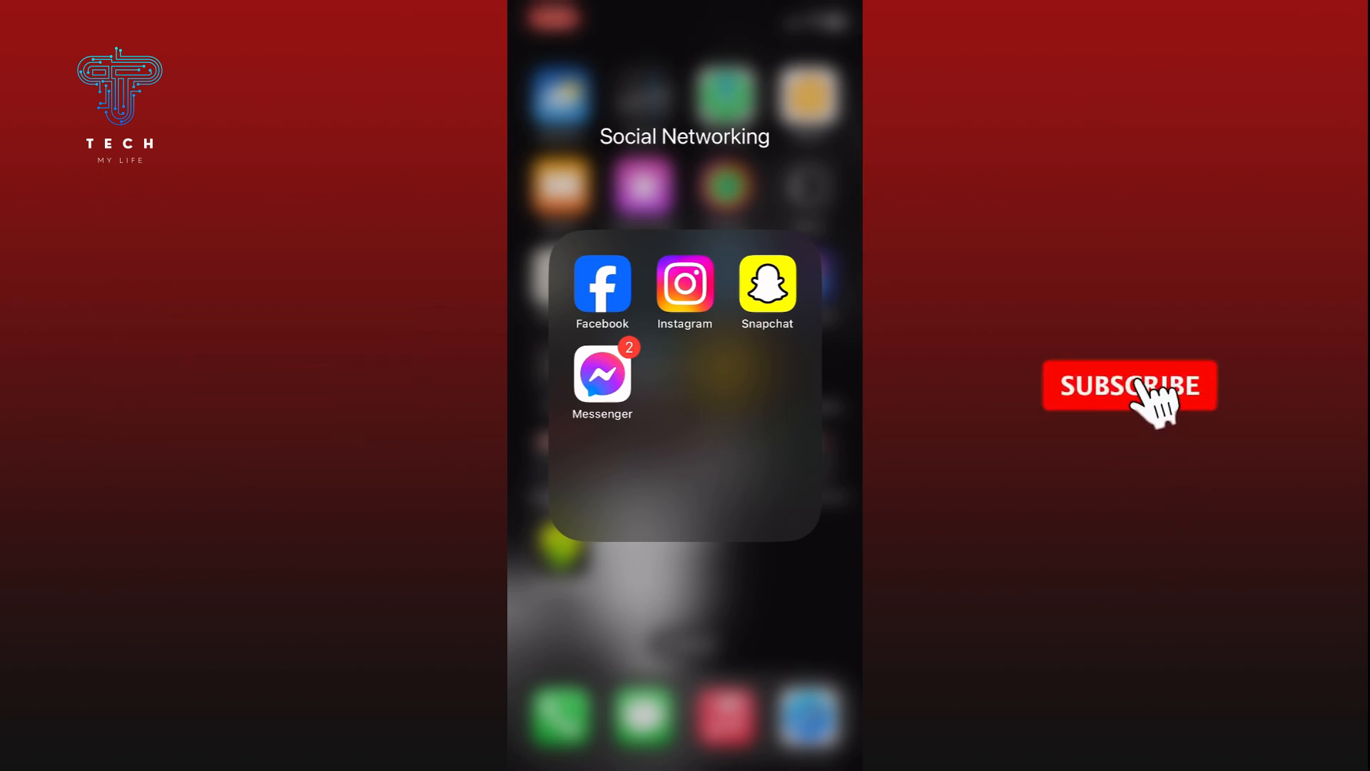
left_click(1128, 385)
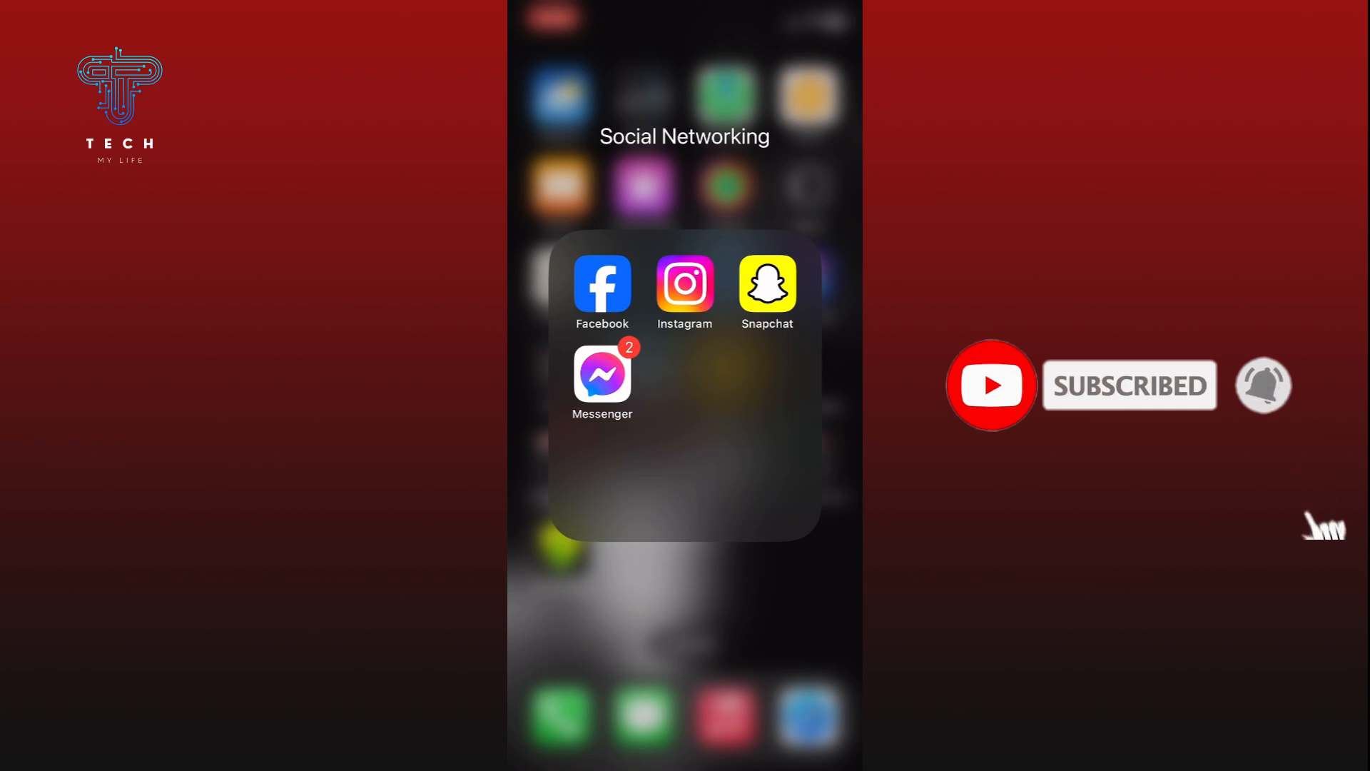